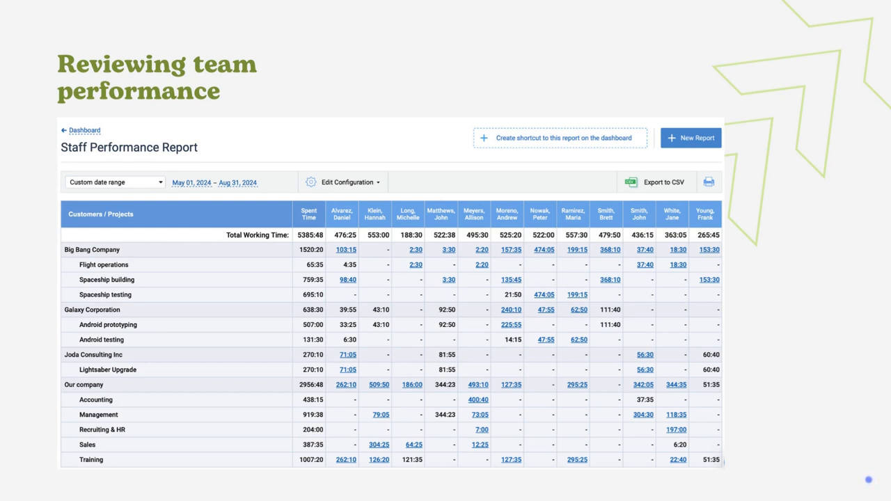
{"action": "mouse_move", "coordinate": [869, 479]}
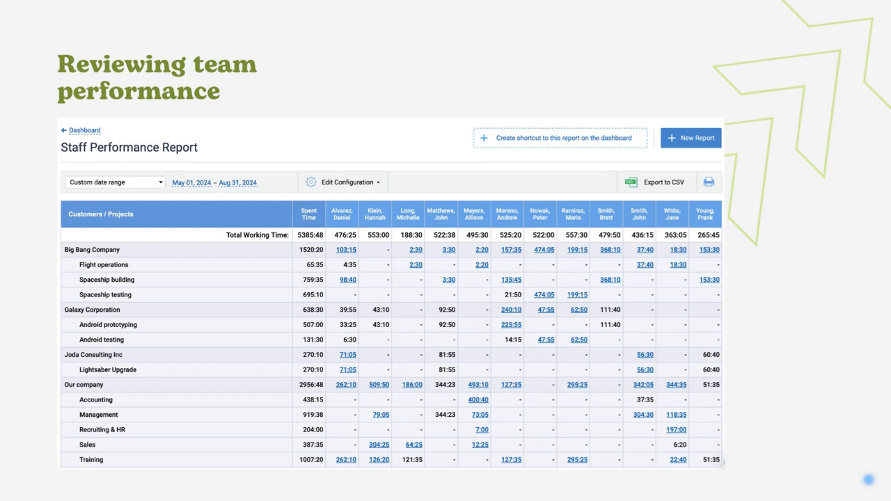